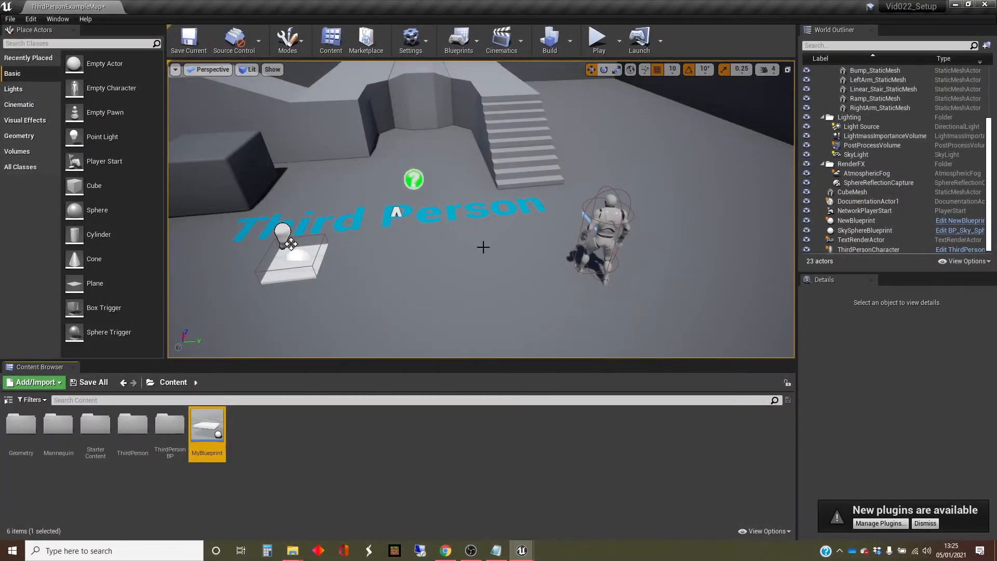
mouse_move(452, 244)
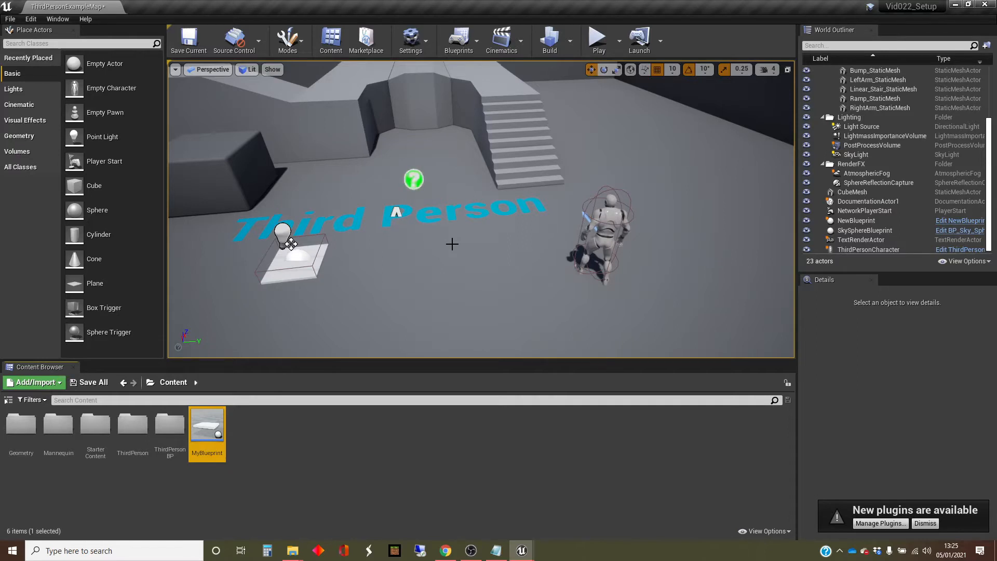
mouse_move(383, 297)
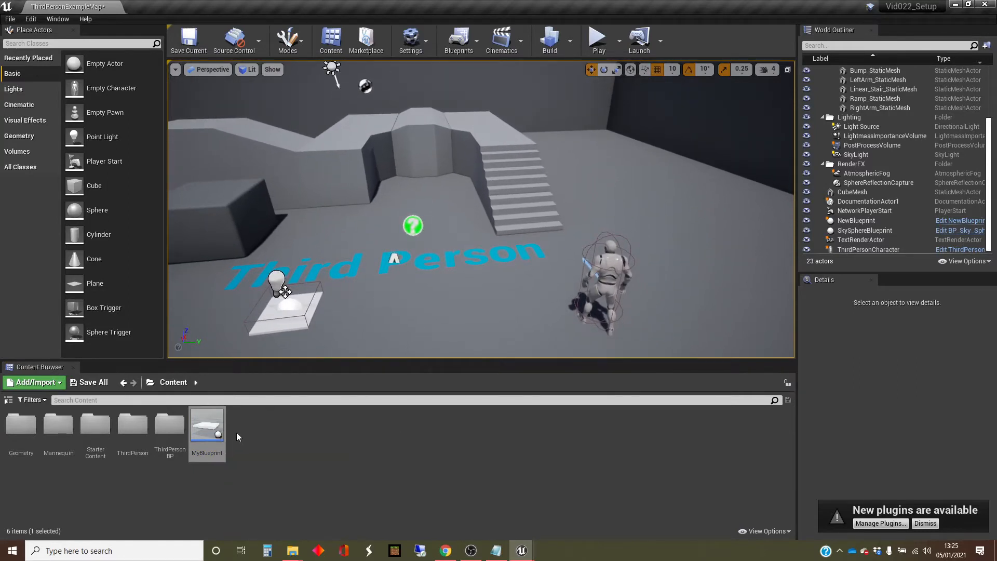
mouse_move(206, 426)
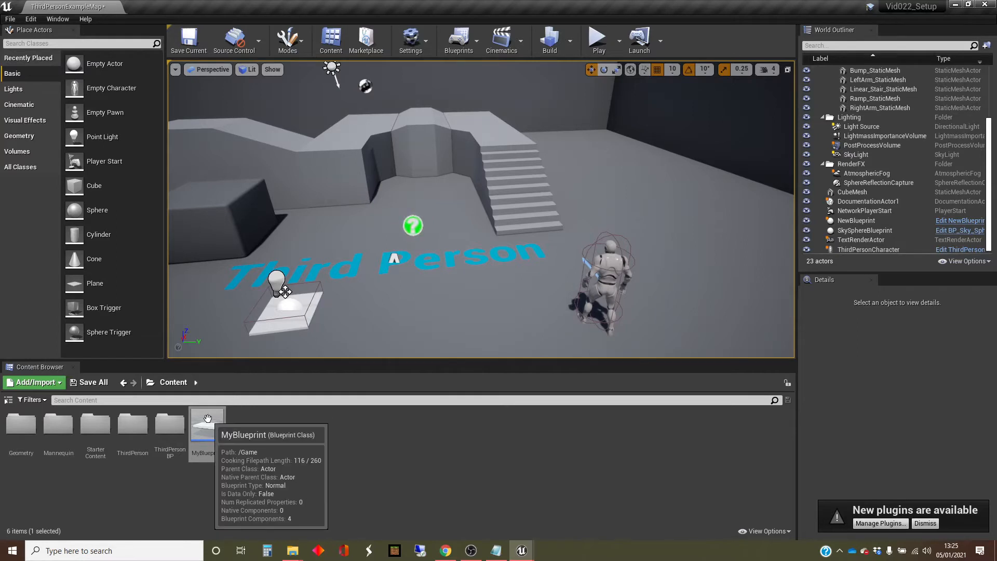
mouse_move(275, 318)
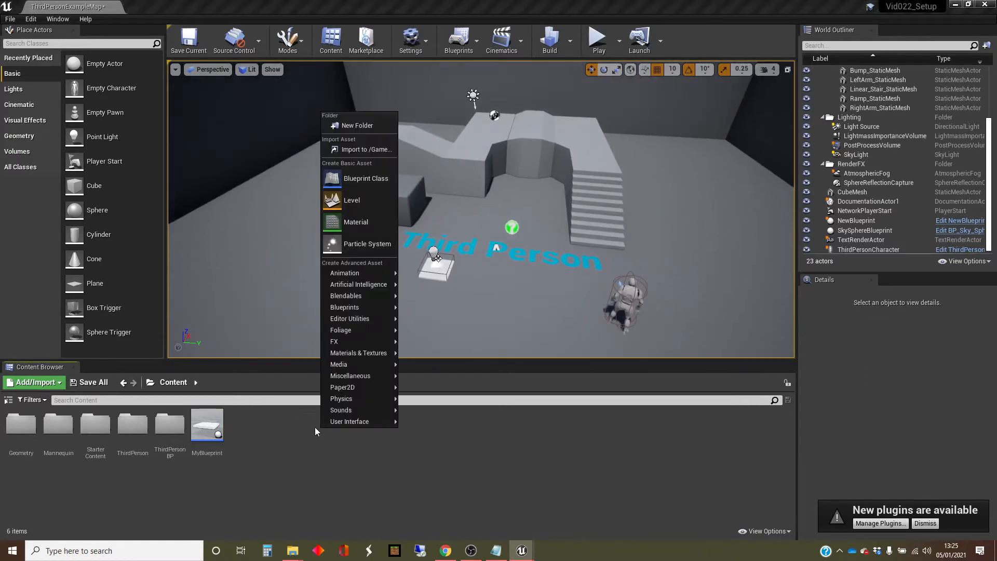
Step: Dismiss the asset-creation menu to reveal the level and MyBlueprint in Content
click(430, 441)
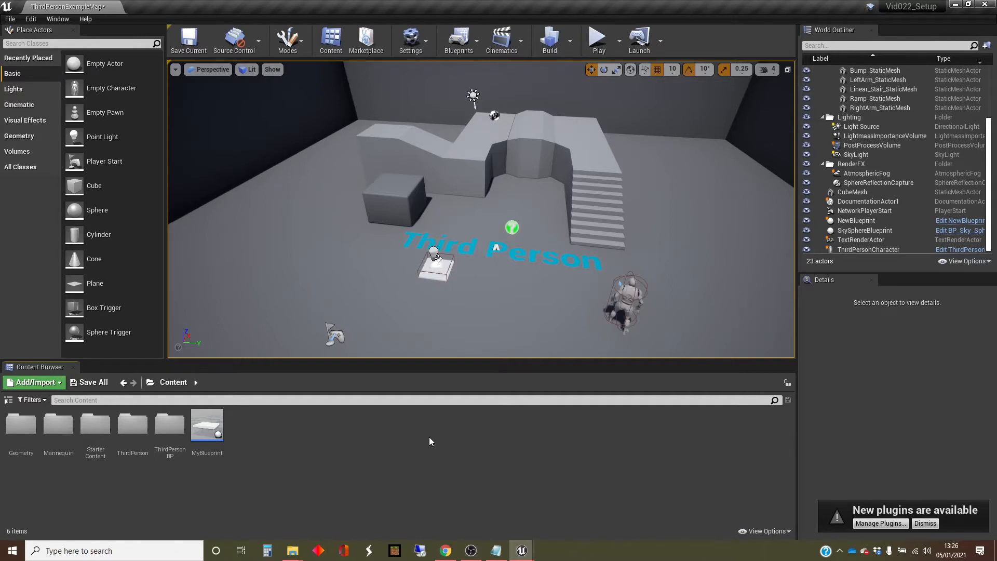
mouse_move(478, 456)
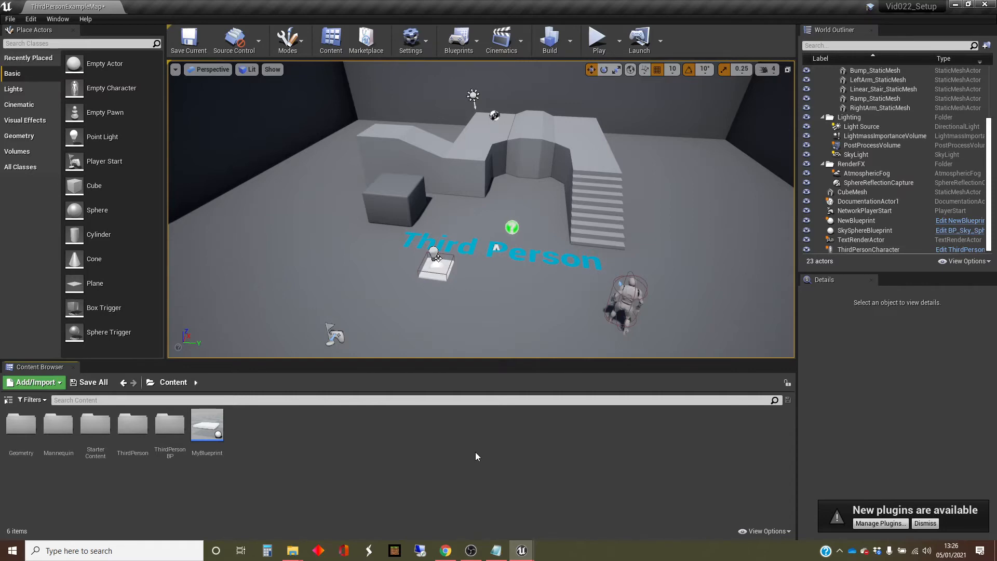
mouse_move(206, 423)
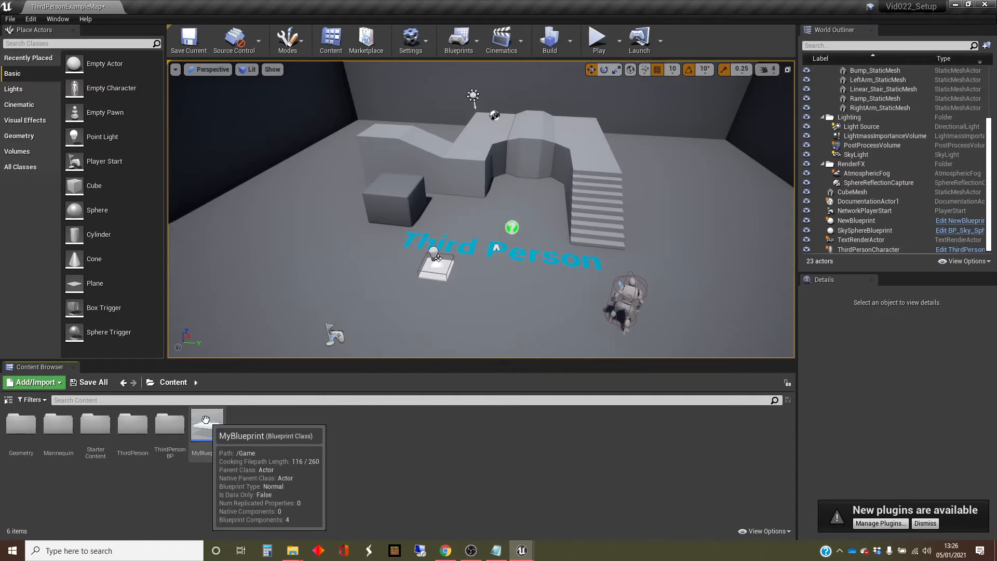
double_click(206, 423)
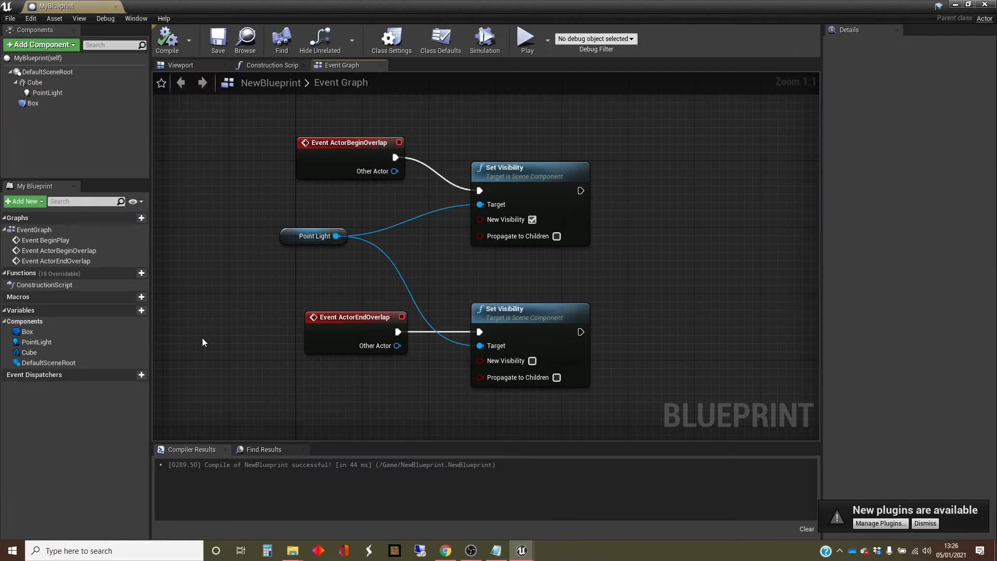
mouse_move(184, 258)
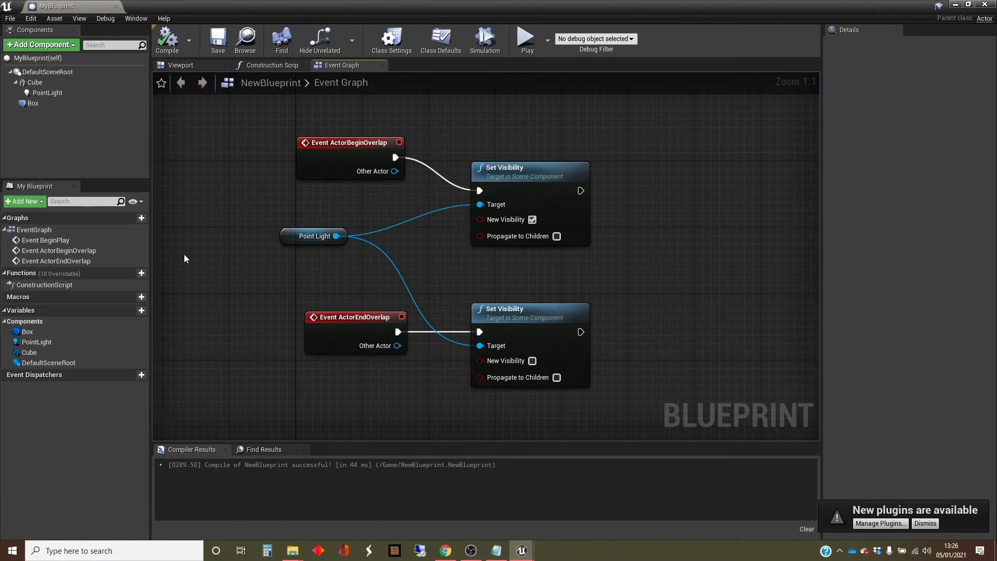
click(181, 65)
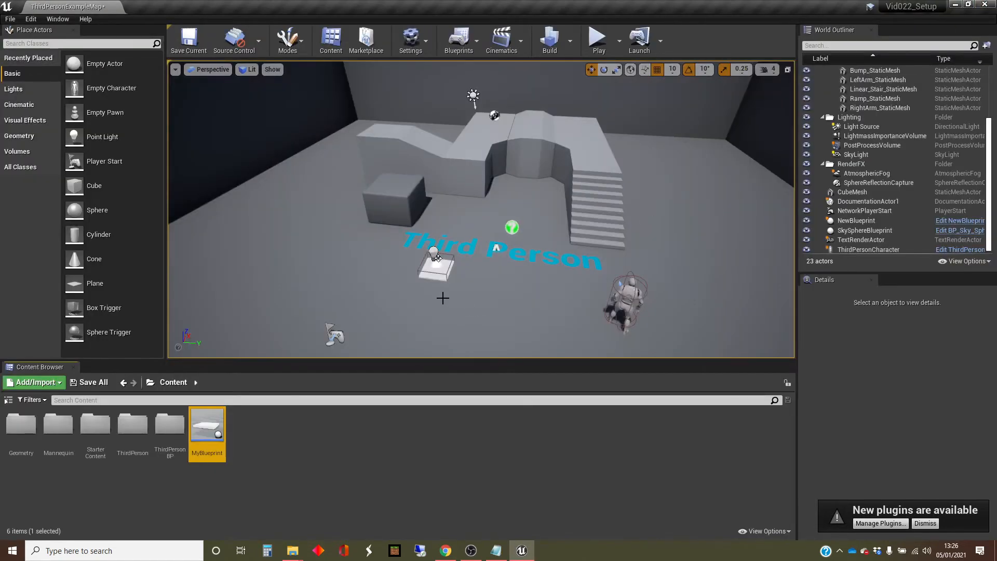
mouse_move(389, 393)
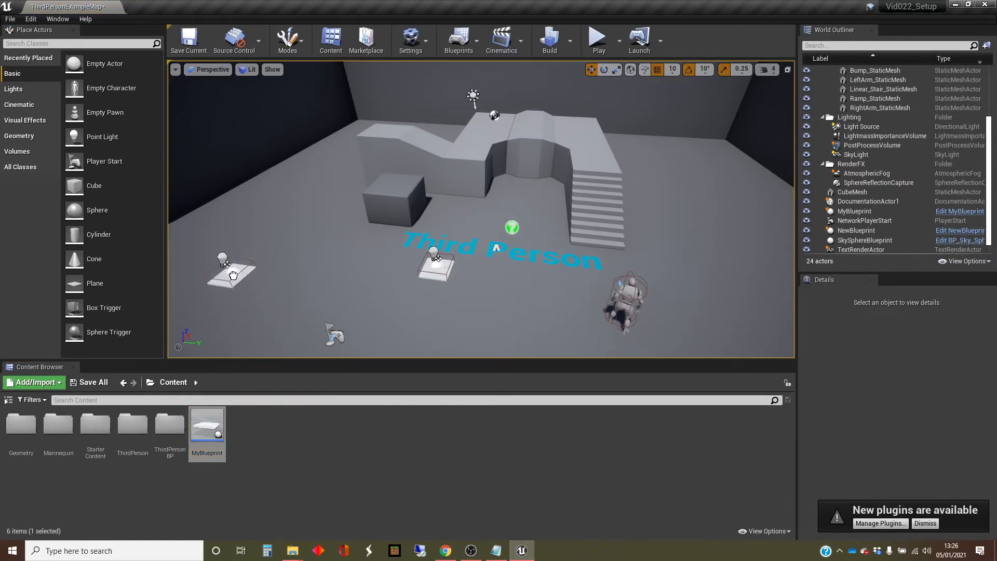
Step: Select the placed MyBlueprint2 actor, located at -1000, 900, 130
click(855, 210)
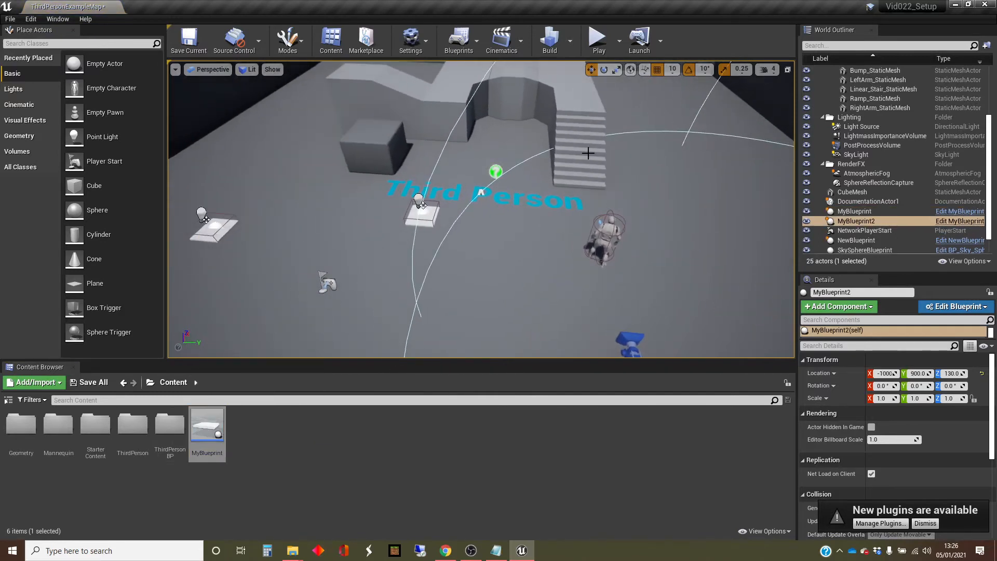
mouse_move(598, 36)
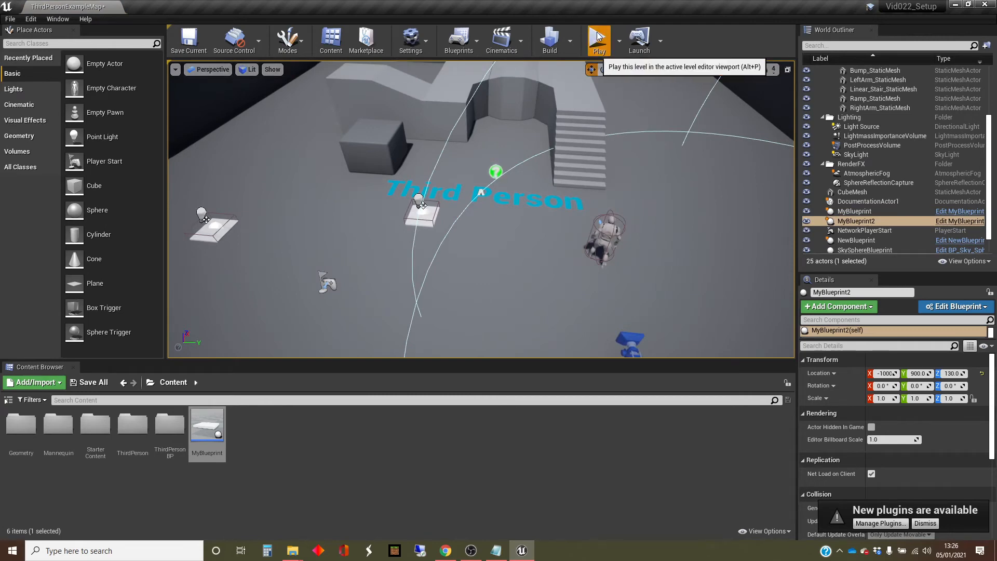
click(598, 39)
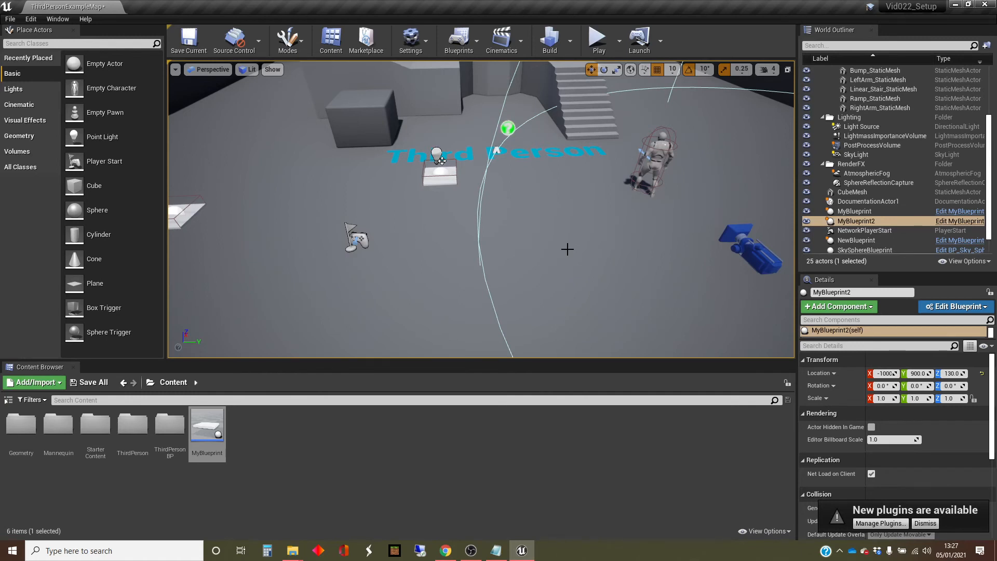
mouse_move(548, 306)
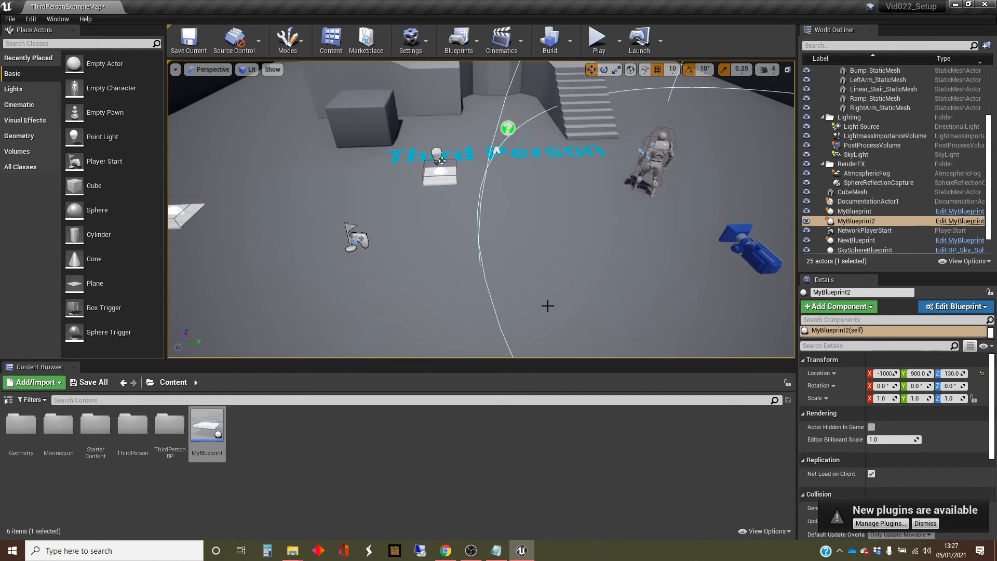